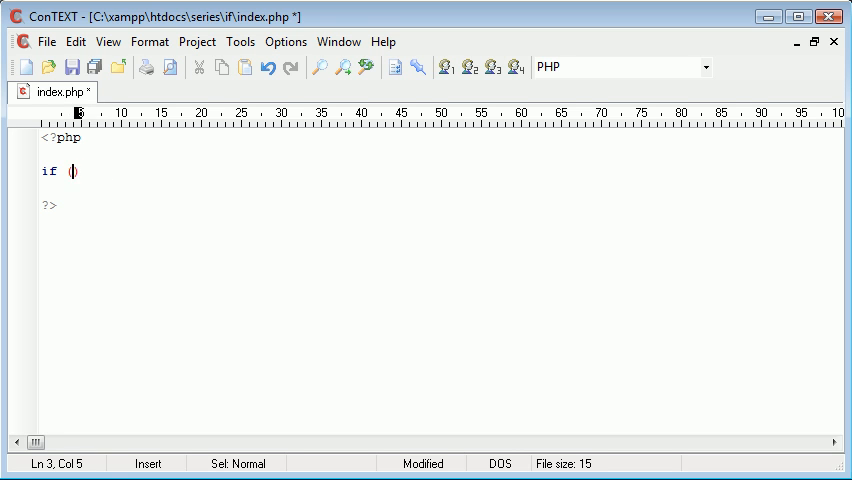
Step: Write an if (1) { block whose body is echo 'TRUE.';
text({)
text(})
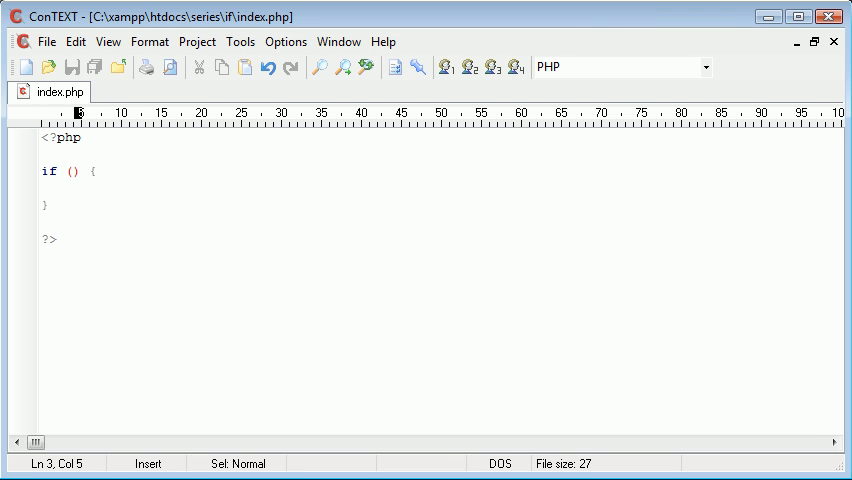
text(1)
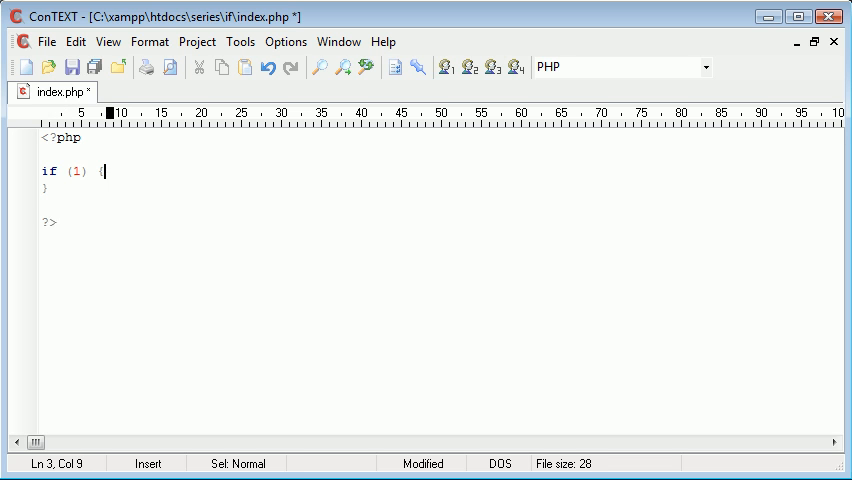
text(echo '';)
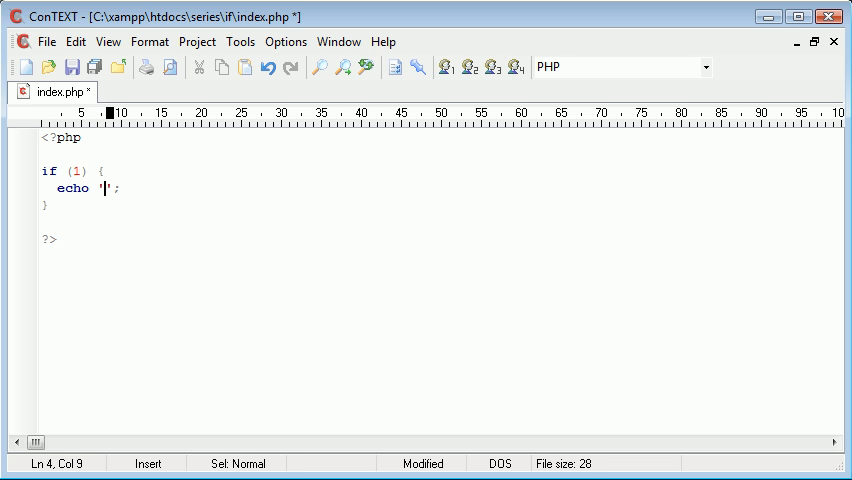
text(TRUE.)
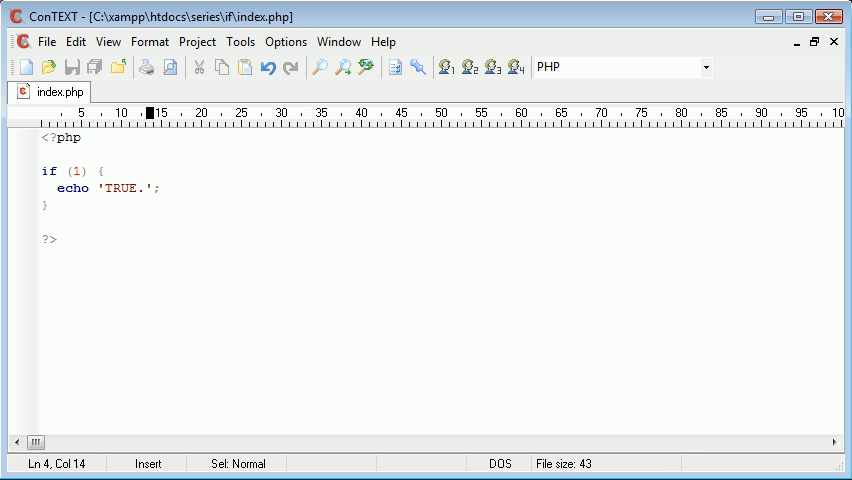
Step: Select the if keyword and its lines, then place the caret after the closing brace
double_click(48, 172)
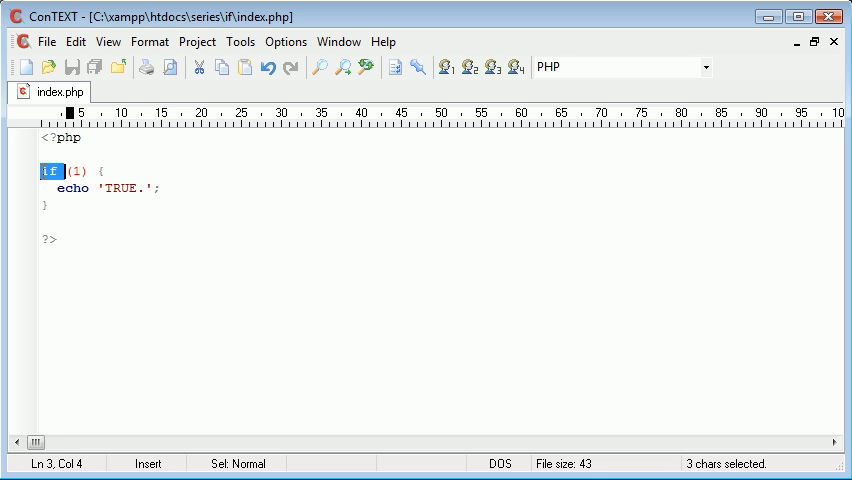
drag(52, 170, 96, 204)
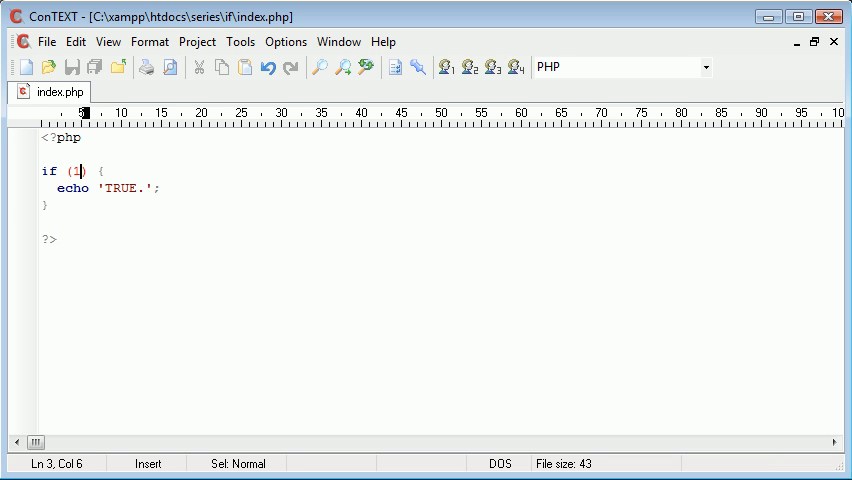
click(46, 204)
text( else)
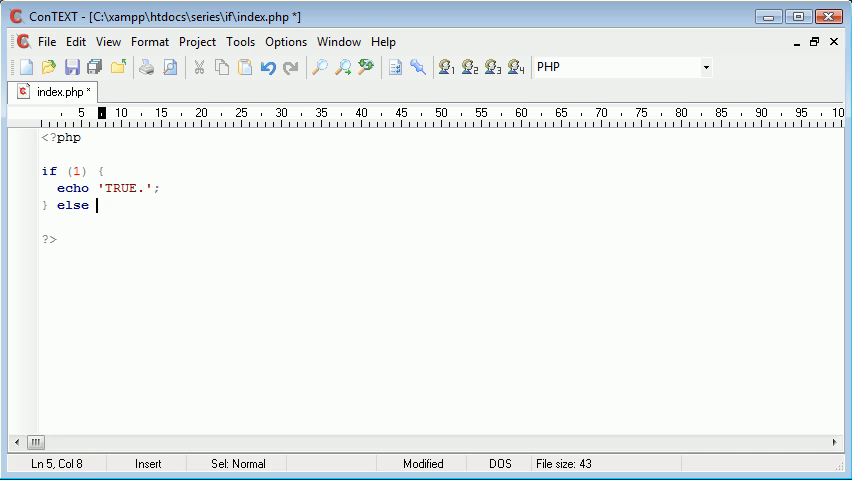
Step: Add the else { branch with echo 'FALSE.'; and its closing brace
text({)
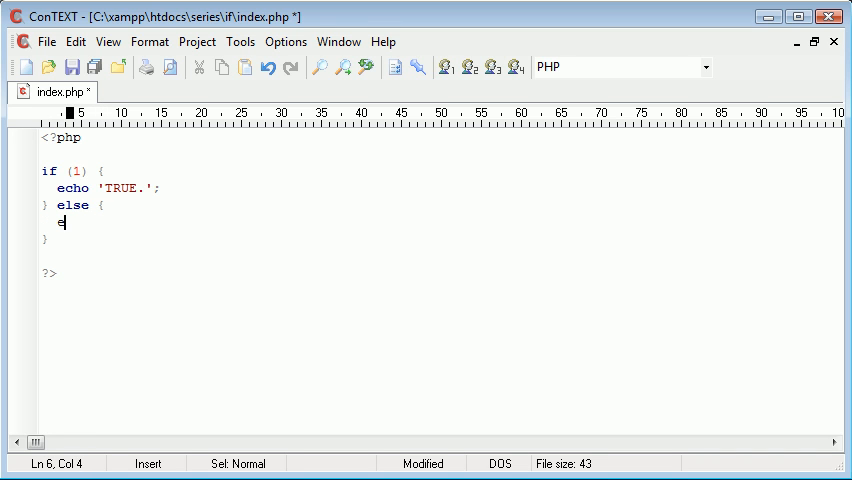
text(cho '';)
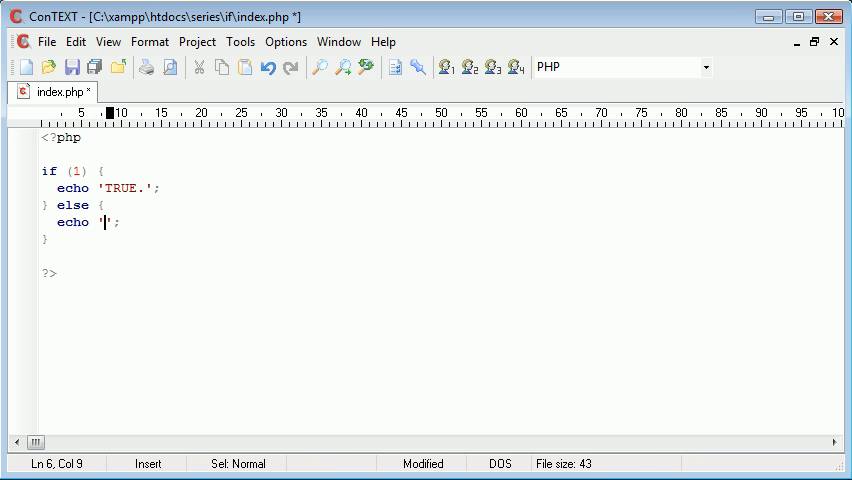
text(FALSE.)
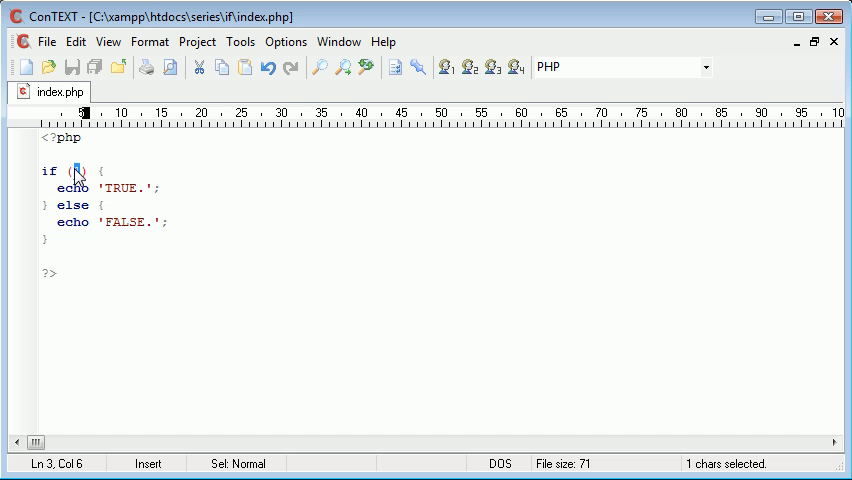
click(42, 188)
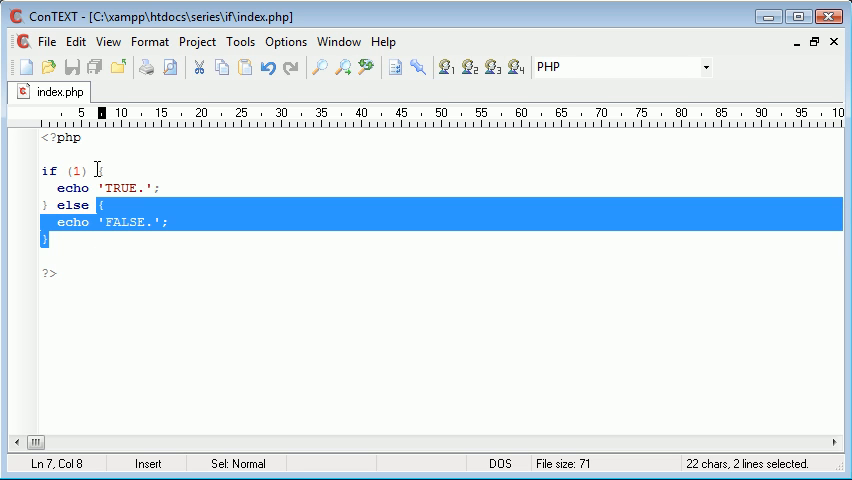
Step: Move each opening and closing brace of the if/else onto its own line and highlight the else lines
click(100, 170)
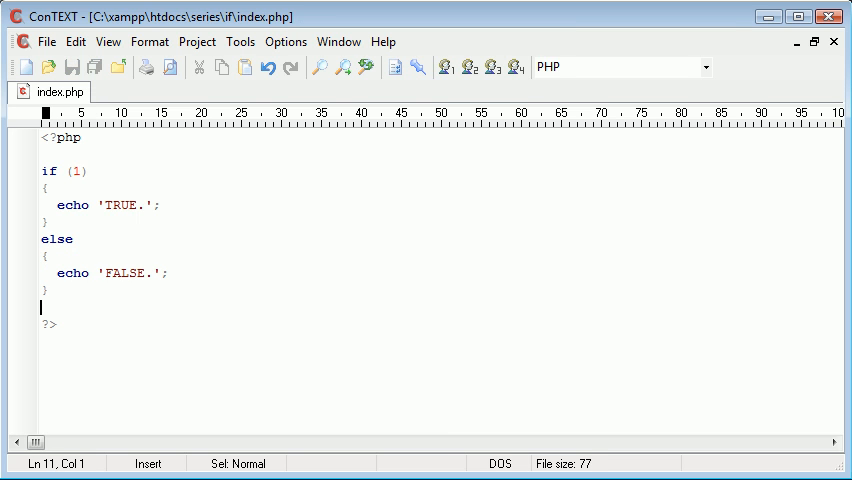
key(Down)
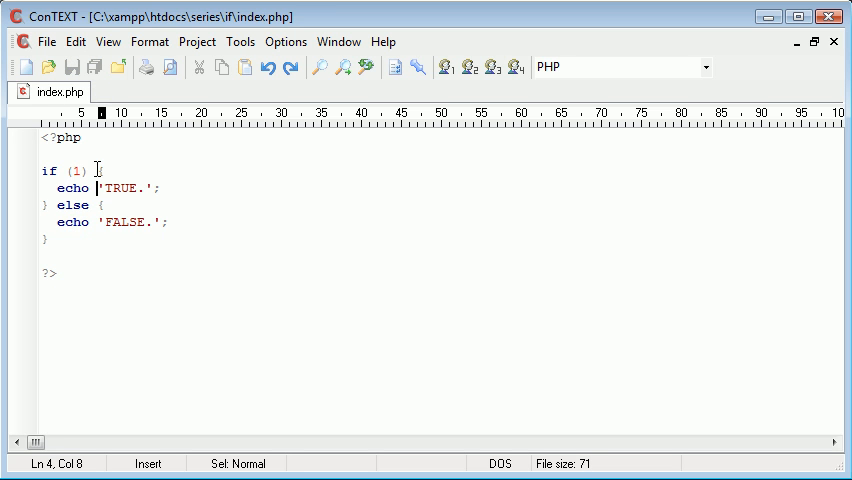
key(Enter)
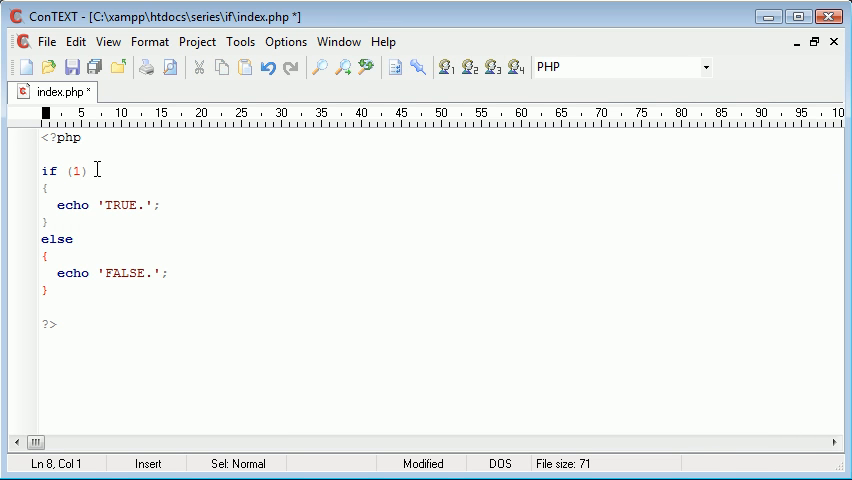
drag(46, 256, 46, 290)
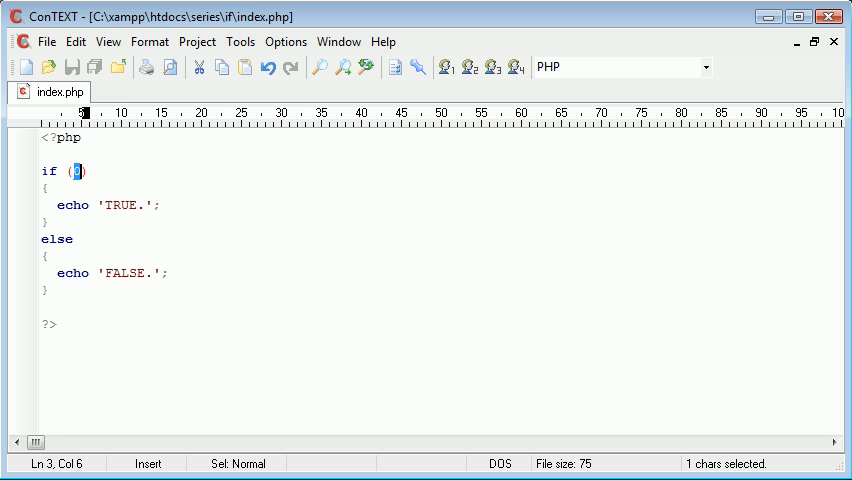
text(rue)
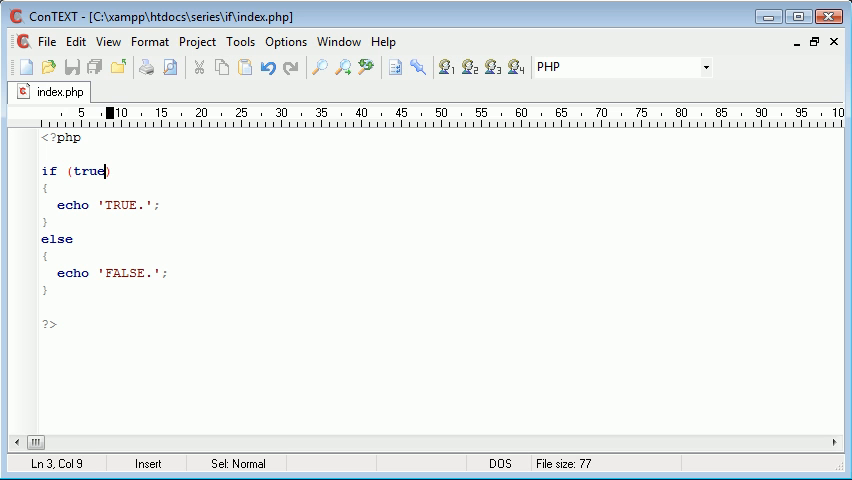
text(false)
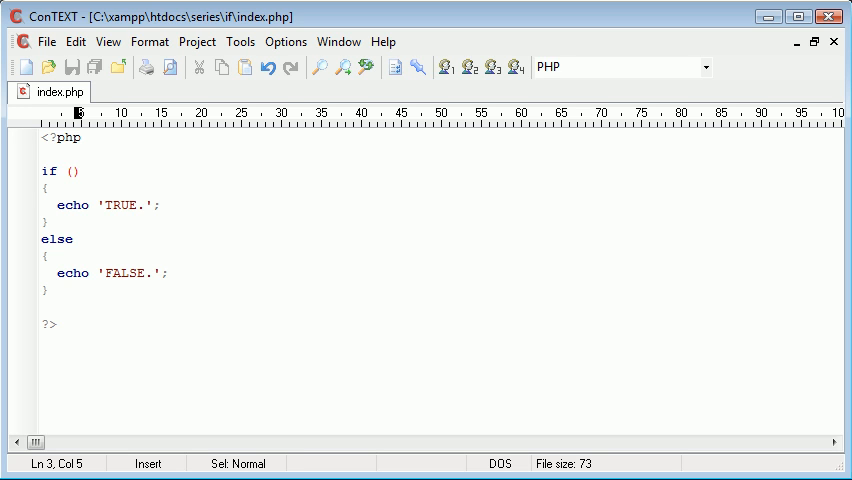
text(==)
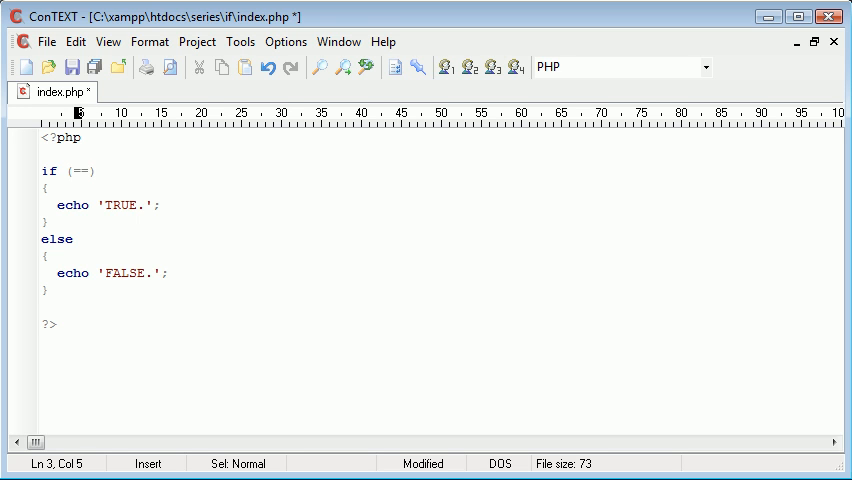
text(1==1)
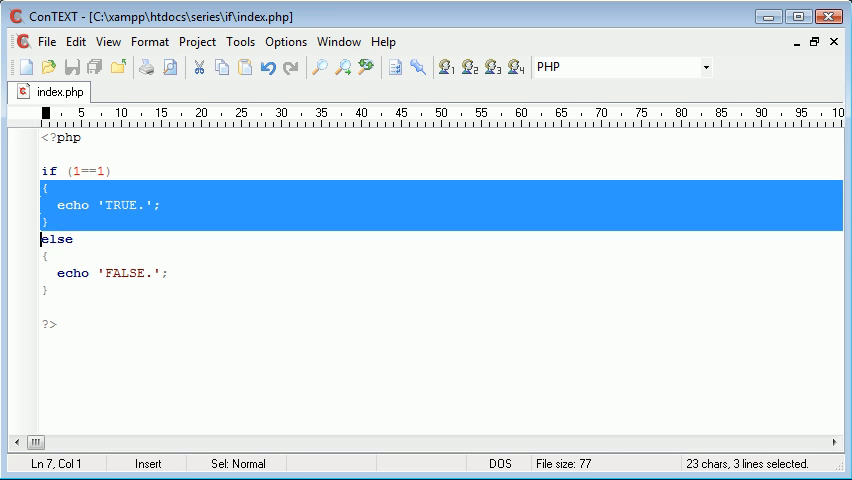
double_click(56, 240)
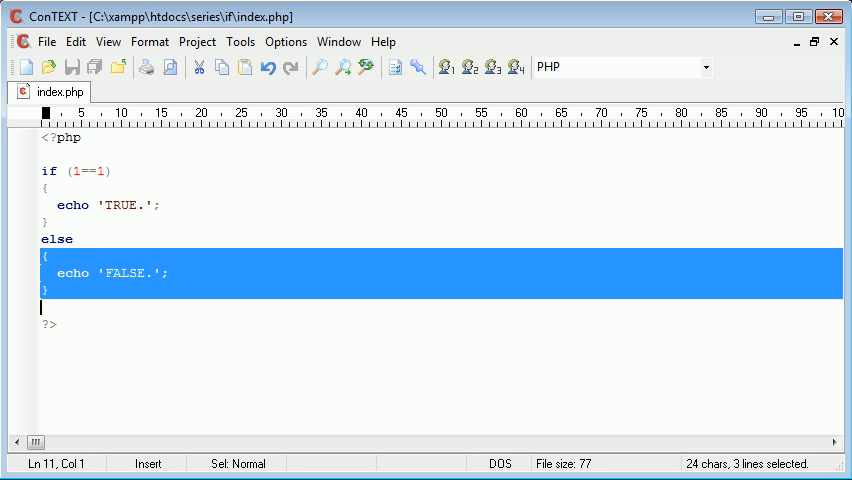
click(48, 290)
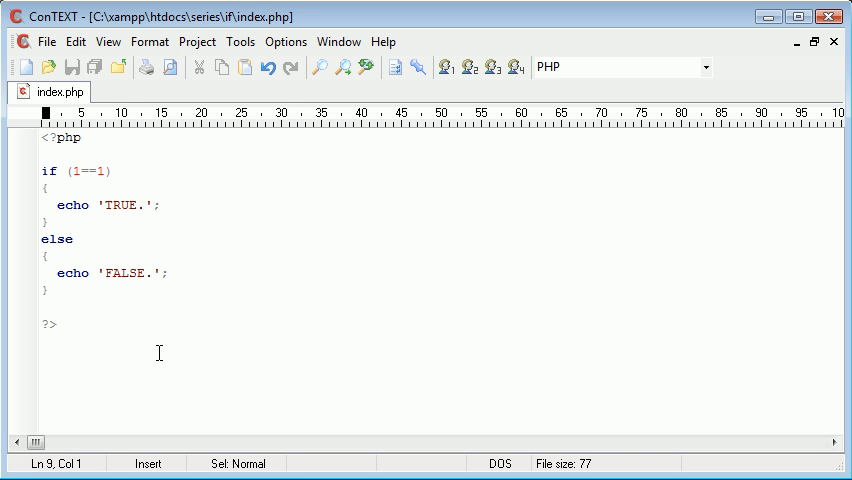
Step: Change the if condition to 1==2 and delete the else branch
text(2)
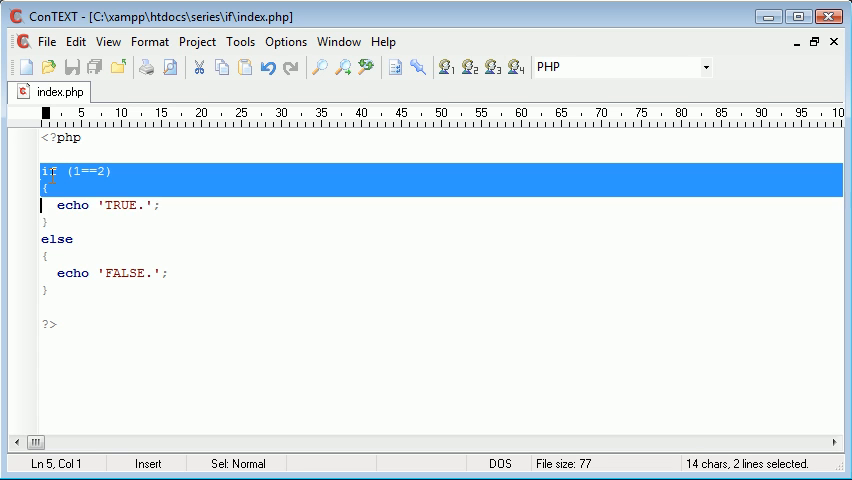
click(44, 290)
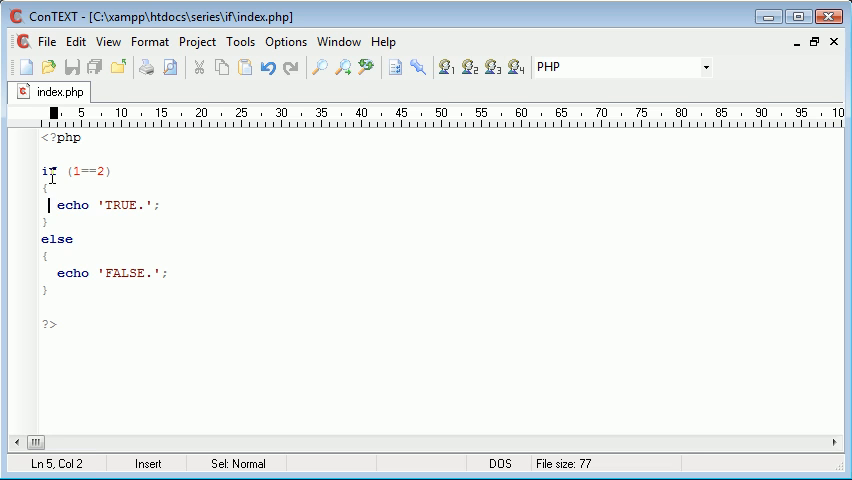
double_click(50, 238)
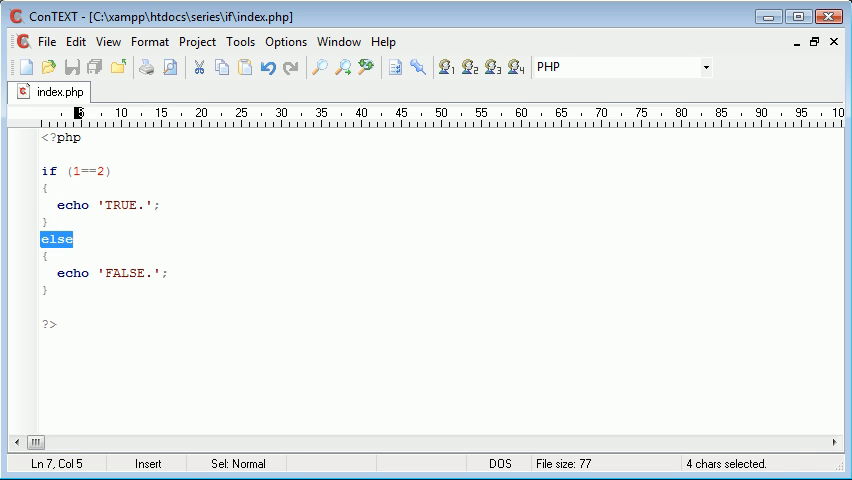
key(Delete)
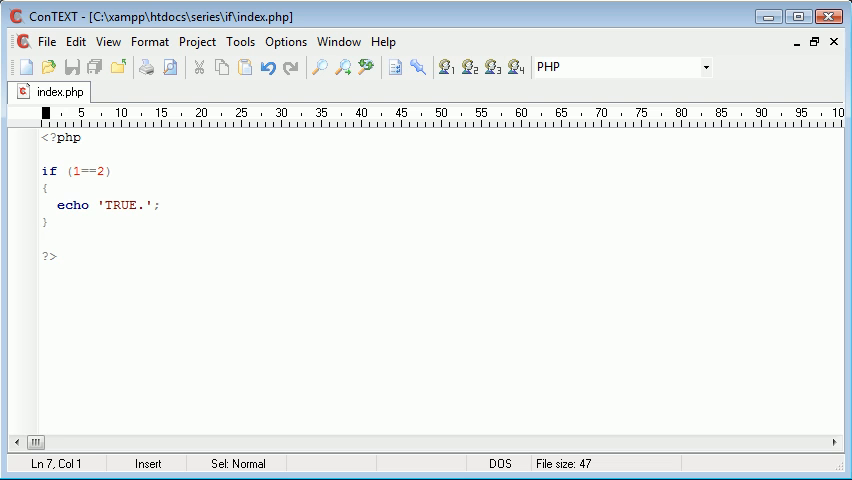
Step: Retype the else keyword below the TRUE block to restore the branch
click(66, 172)
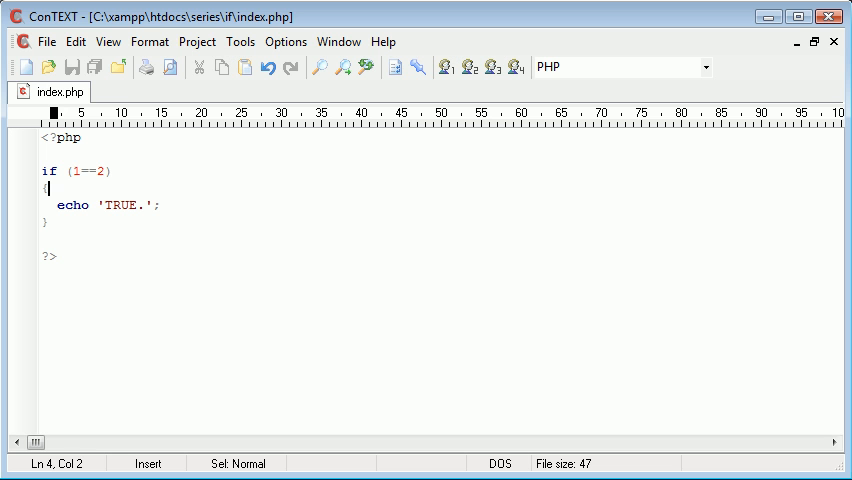
text(else)
text(echo 'FALSE.';)
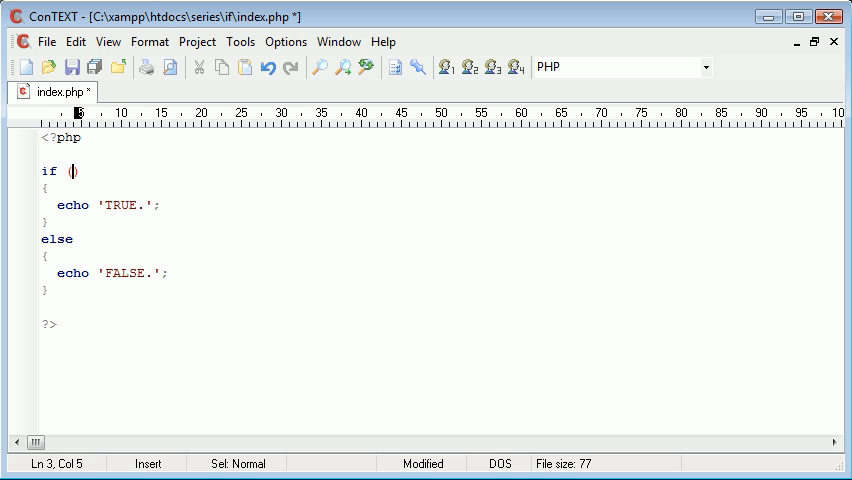
Step: Declare $text = 'Something'; on the line above the if statement
text($)
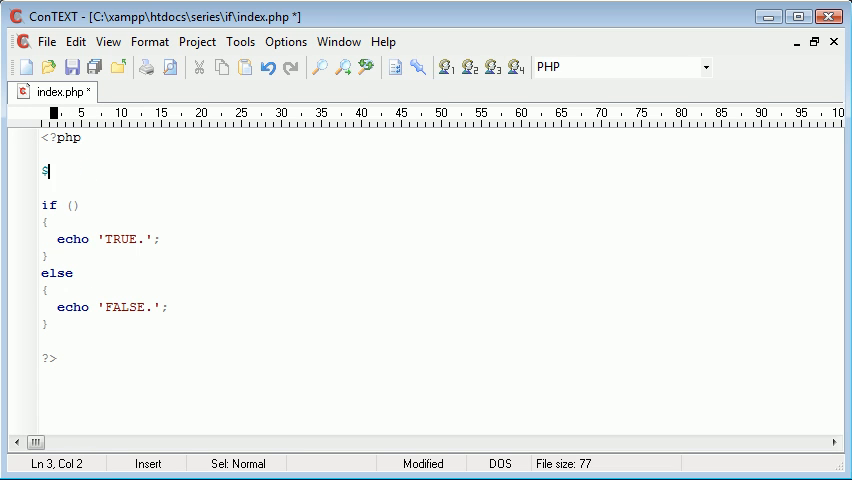
text(t)
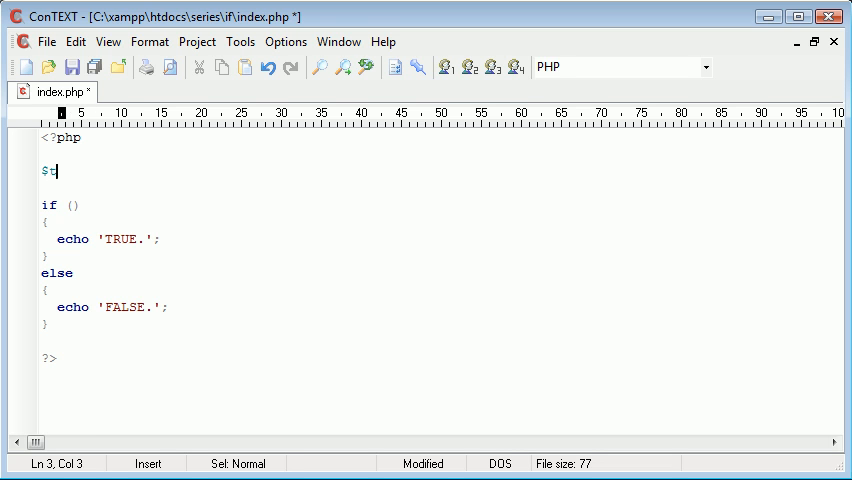
text(ext = '';)
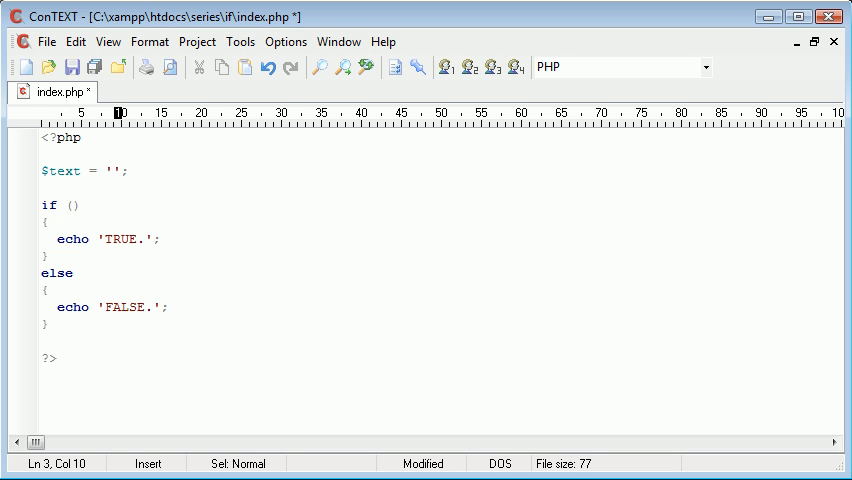
text(Something)
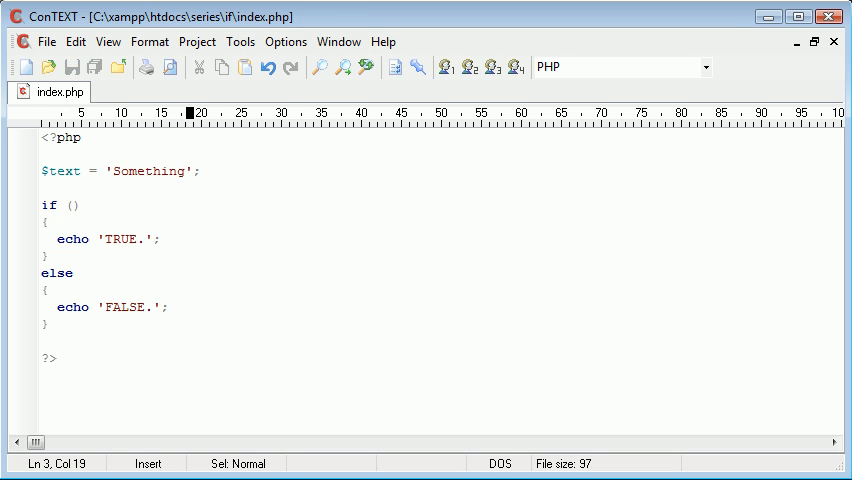
Step: Try a $text=='Something else' test condition in if (), then select the else branch with its braces
text($)
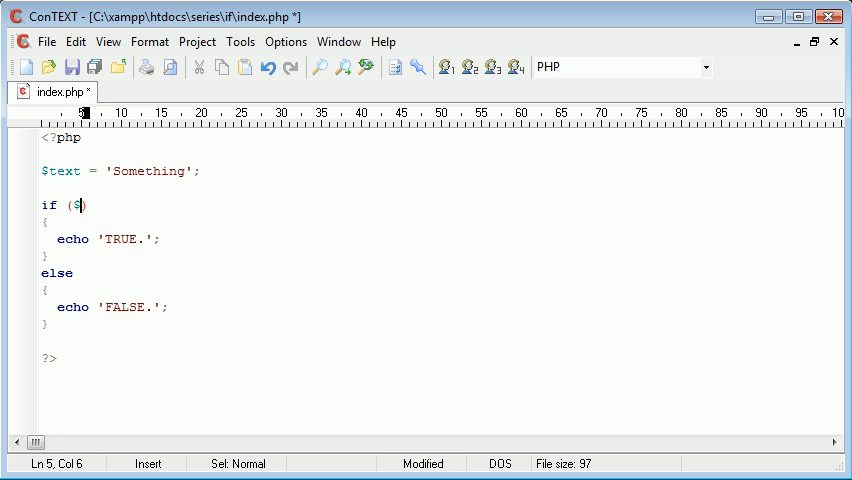
text(text==')
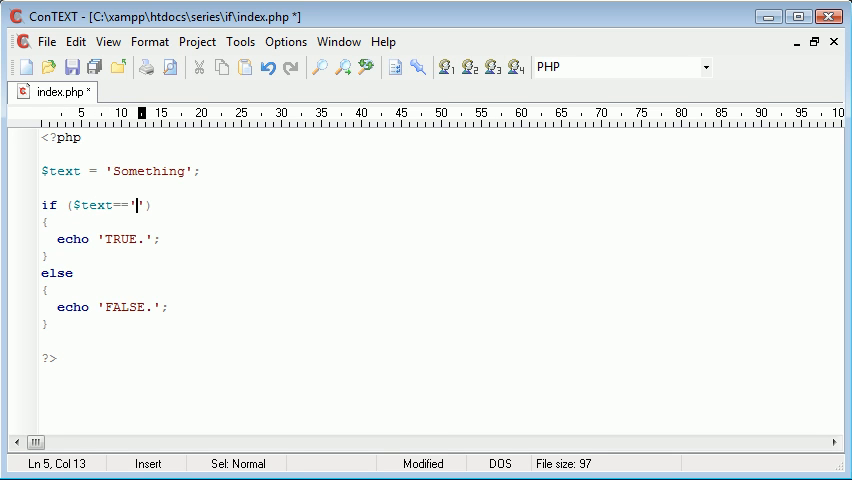
text(Someth)
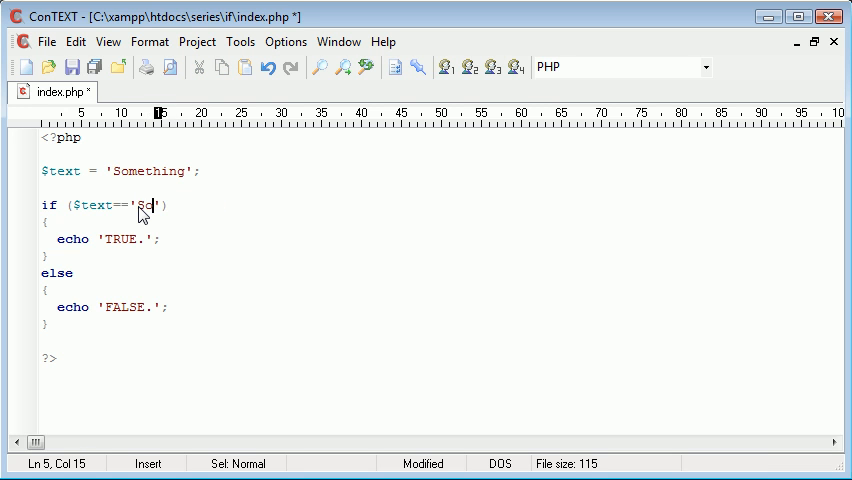
text(omething else)
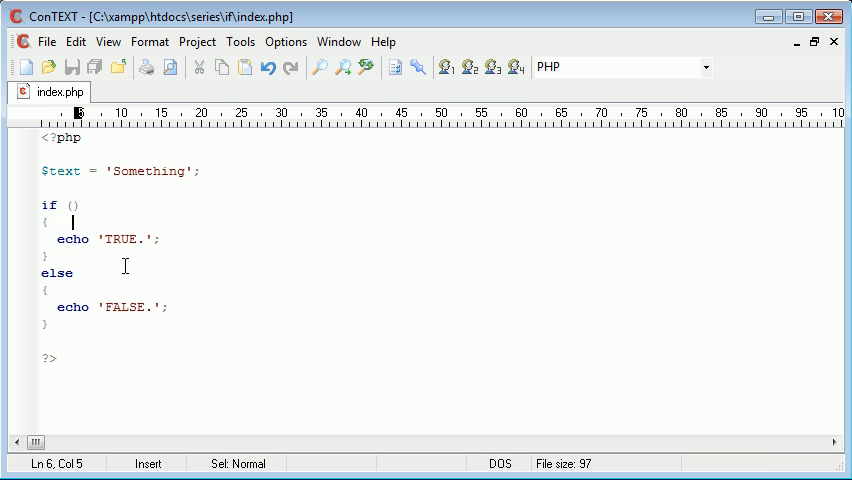
double_click(56, 272)
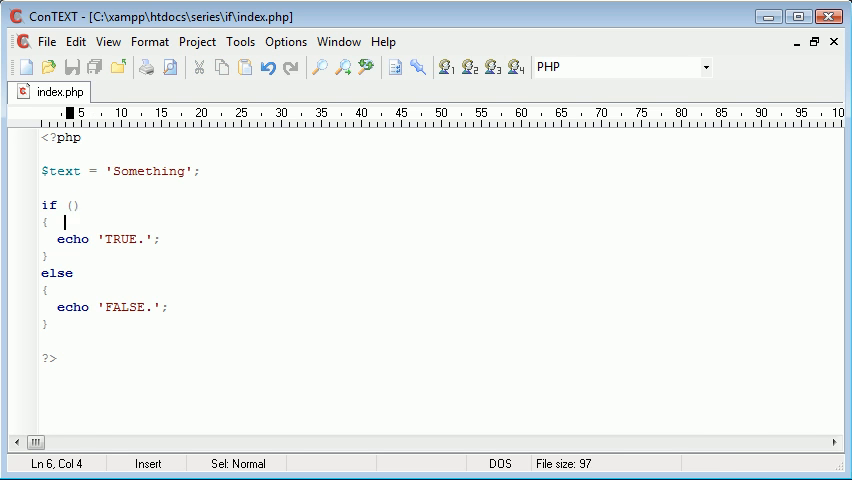
drag(46, 290, 46, 342)
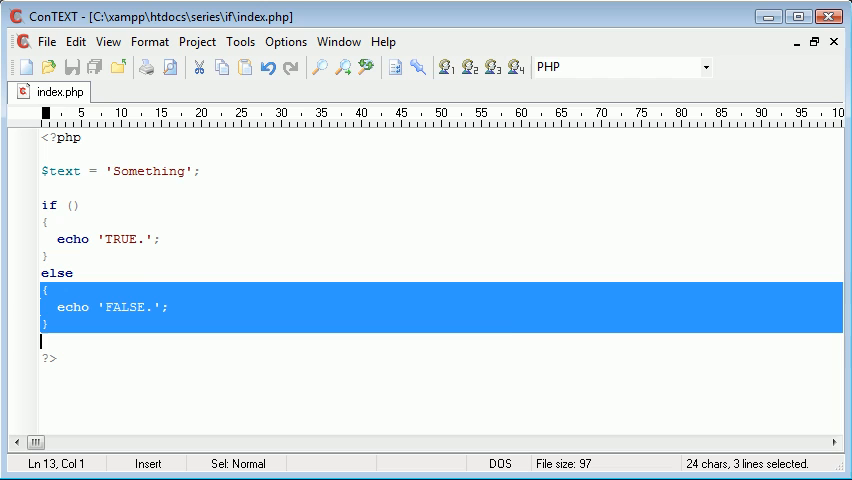